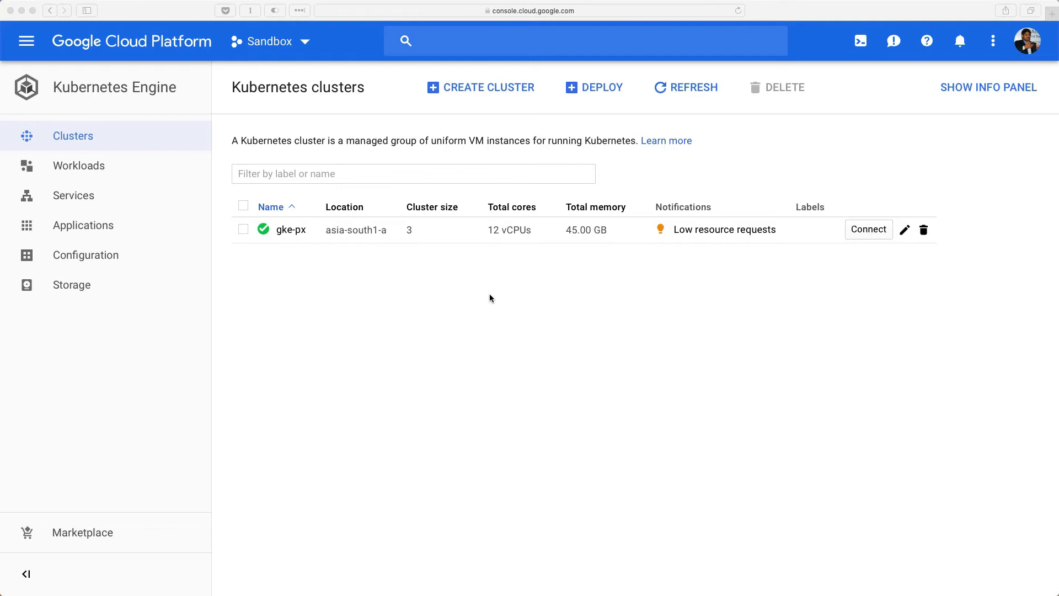
# Step: Look up the MongoDB pod's node with kubectl and SSH into that GKE node
pyautogui.write('kue')
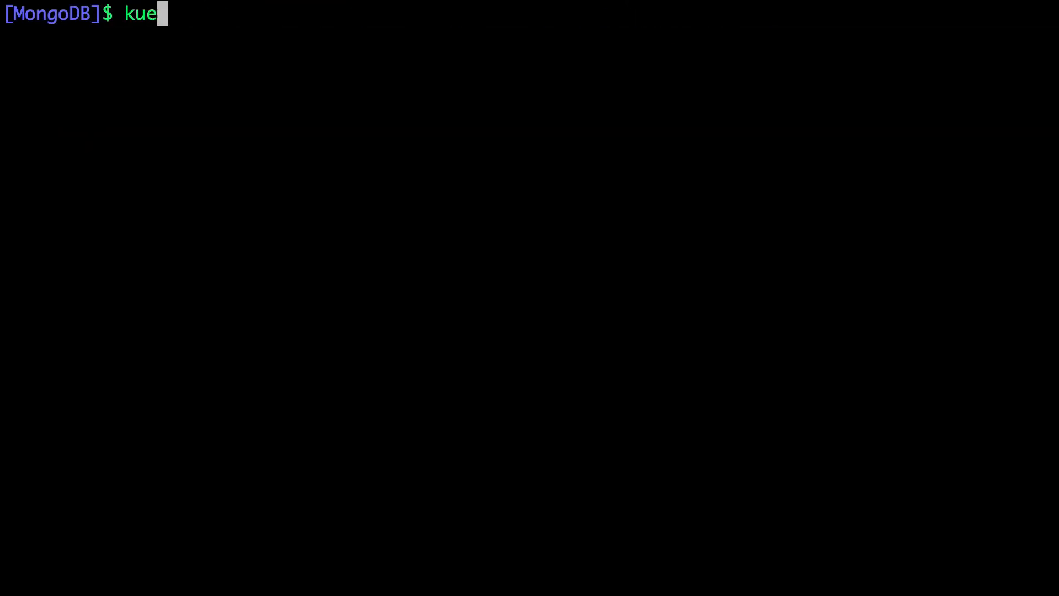
pyautogui.write('b')
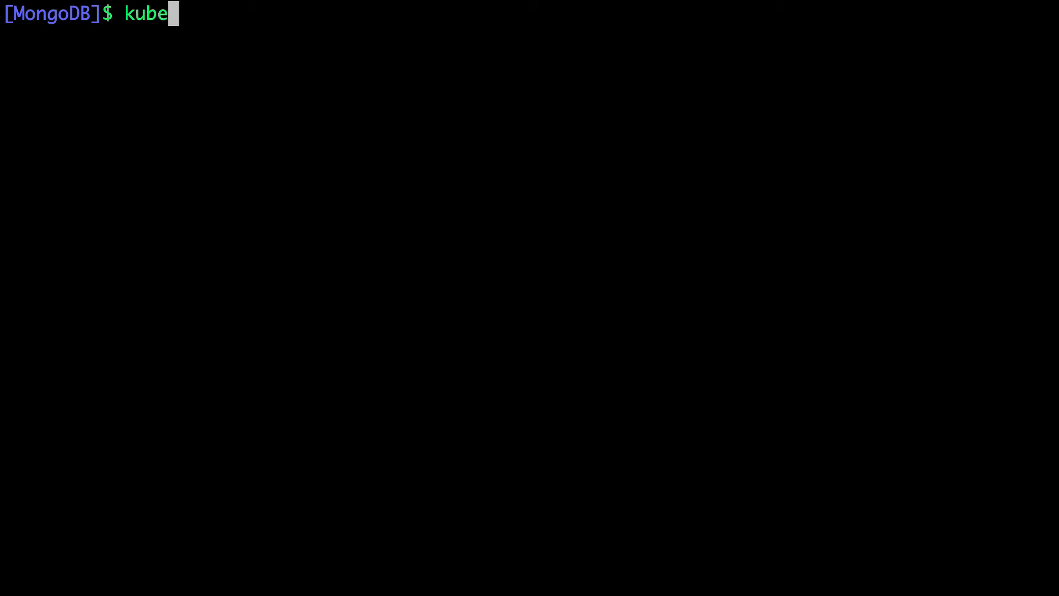
pyautogui.write('ctl get p')
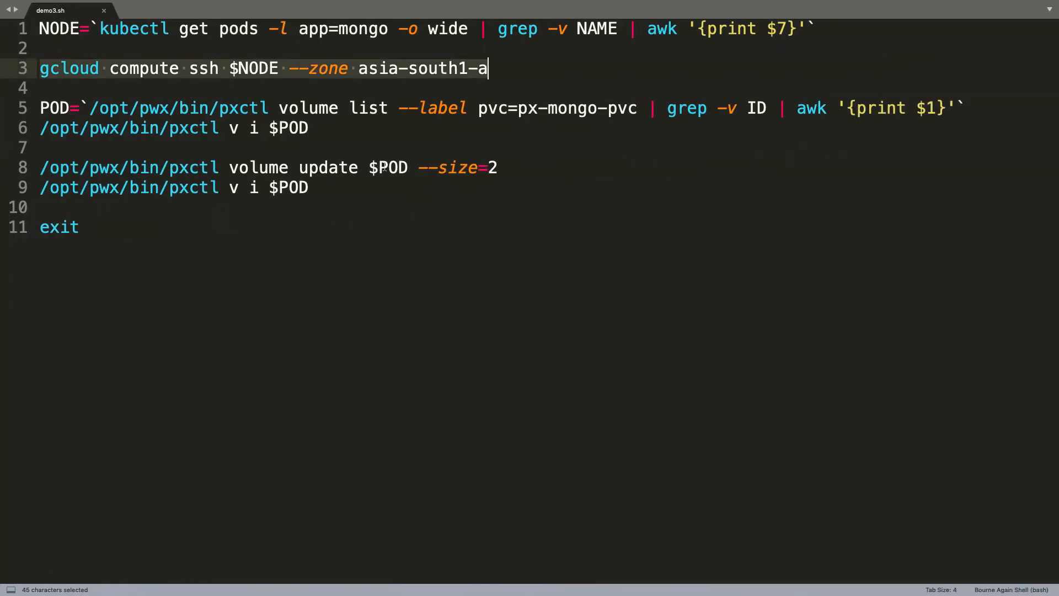
pyautogui.click(371, 130)
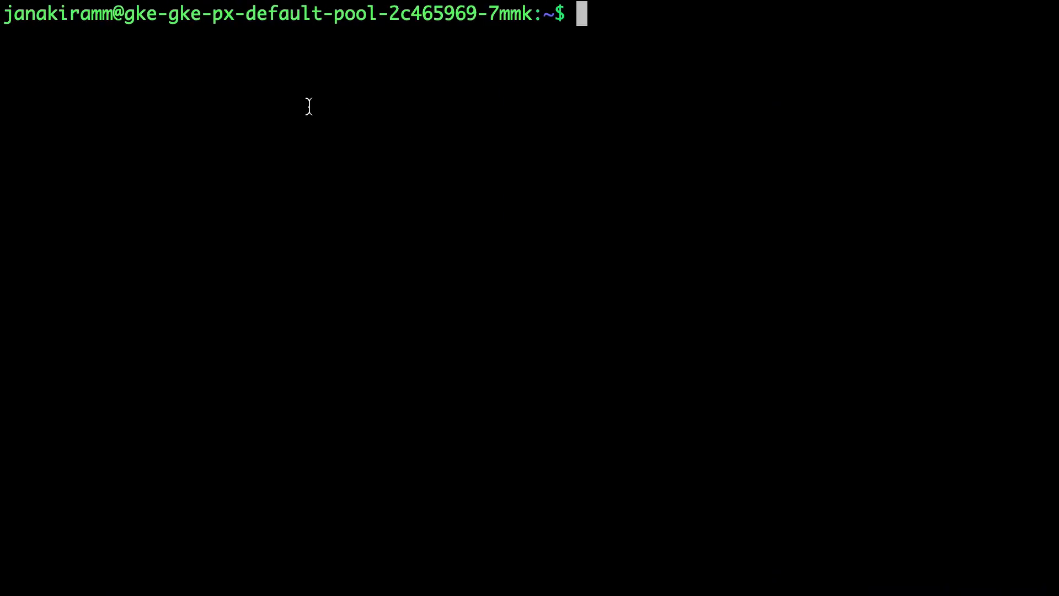
# Step: Store the px-mongo-pvc volume ID in POD via pxctl volume list, then inspect it with pxctl v i $POD
pyautogui.write("POD=`/opt/pwx/bin/pxctl volume list --label pvc=px-mongo-pvc | grep -v ID | awk '{print $1}'`")
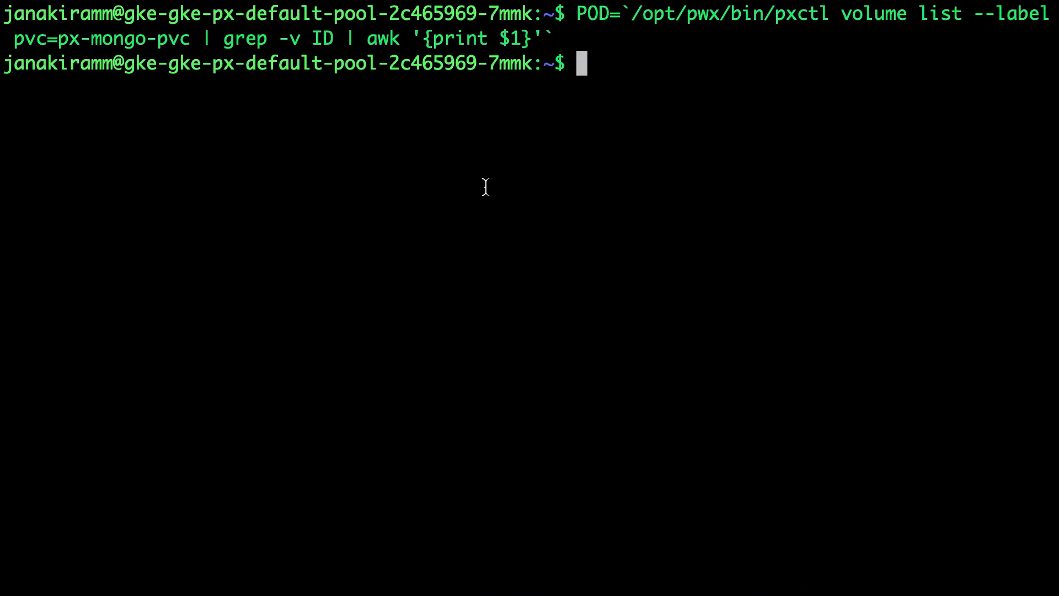
pyautogui.write('/opt/pwx/bin/pxctl v i $POD')
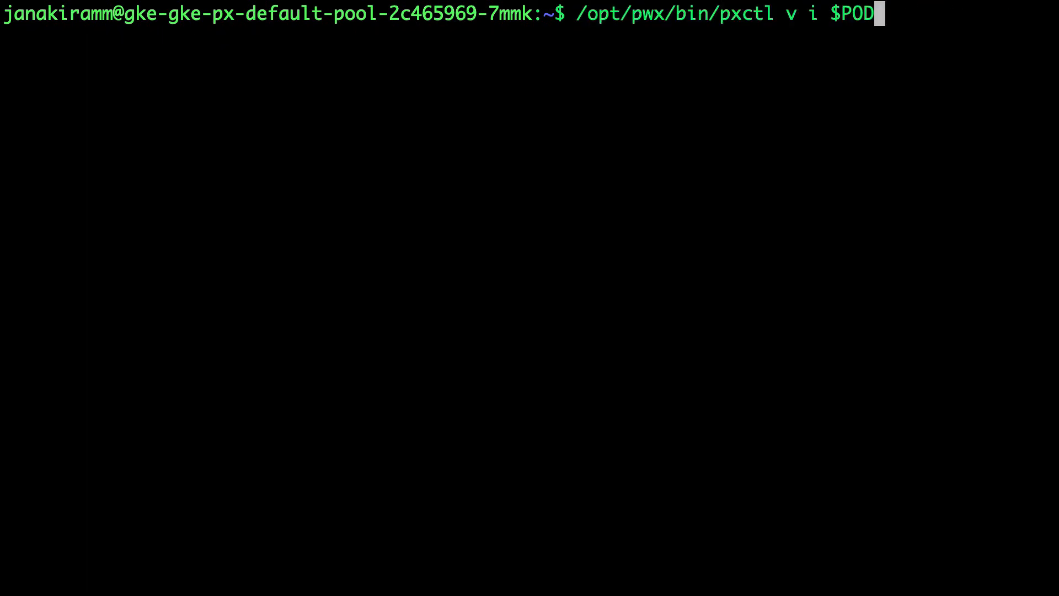
pyautogui.moveTo(840, 65)
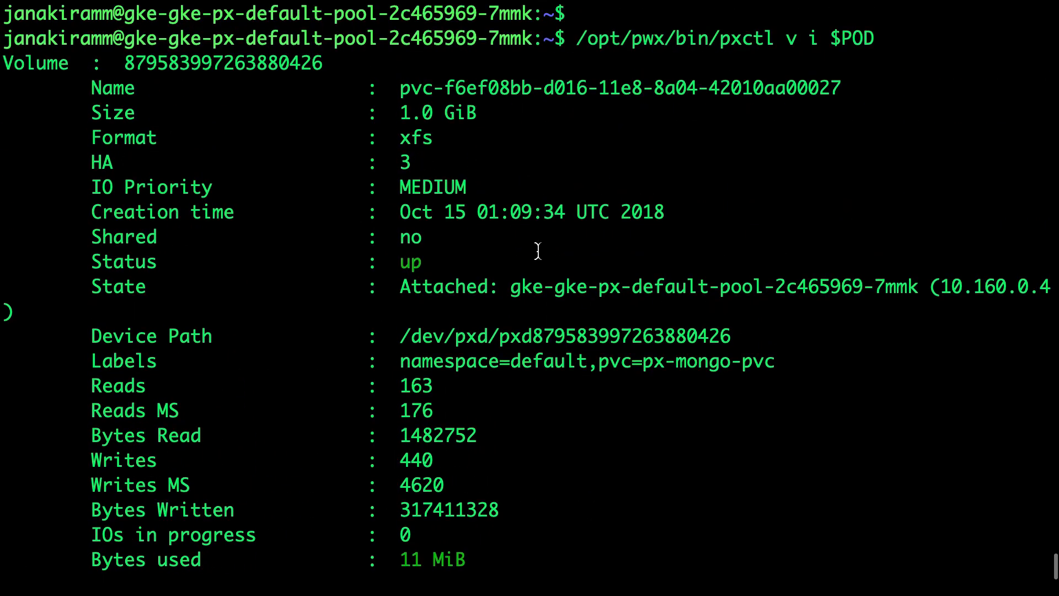
pyautogui.moveTo(394, 117)
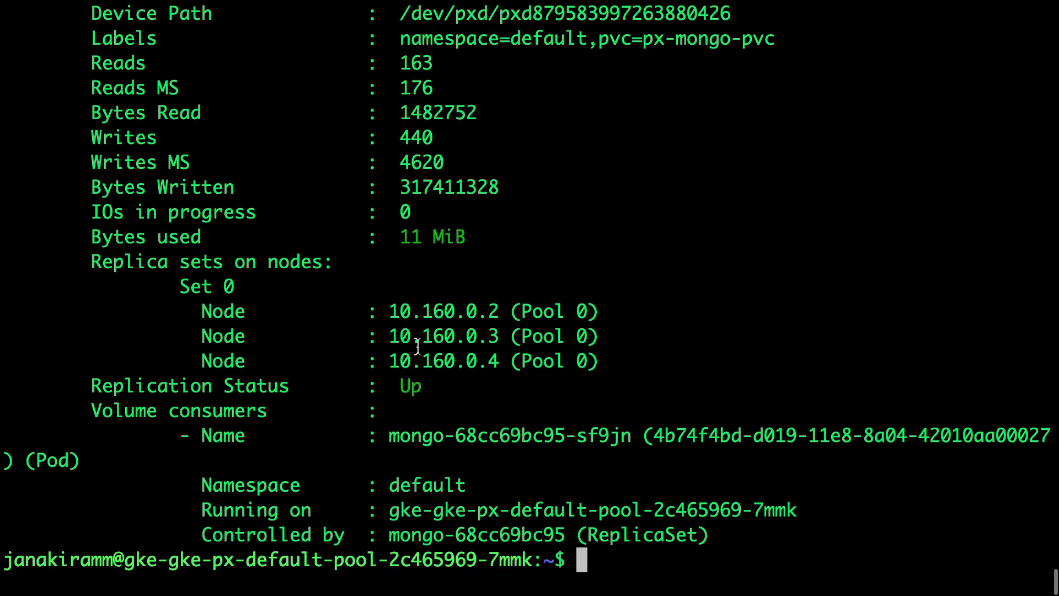
pyautogui.moveTo(432, 403)
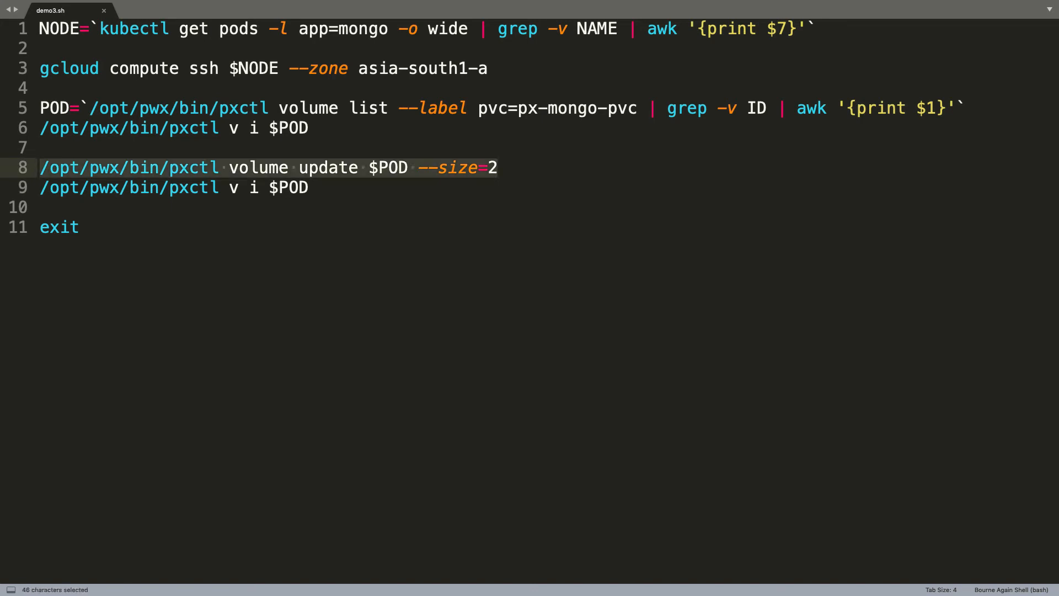
pyautogui.moveTo(451, 208)
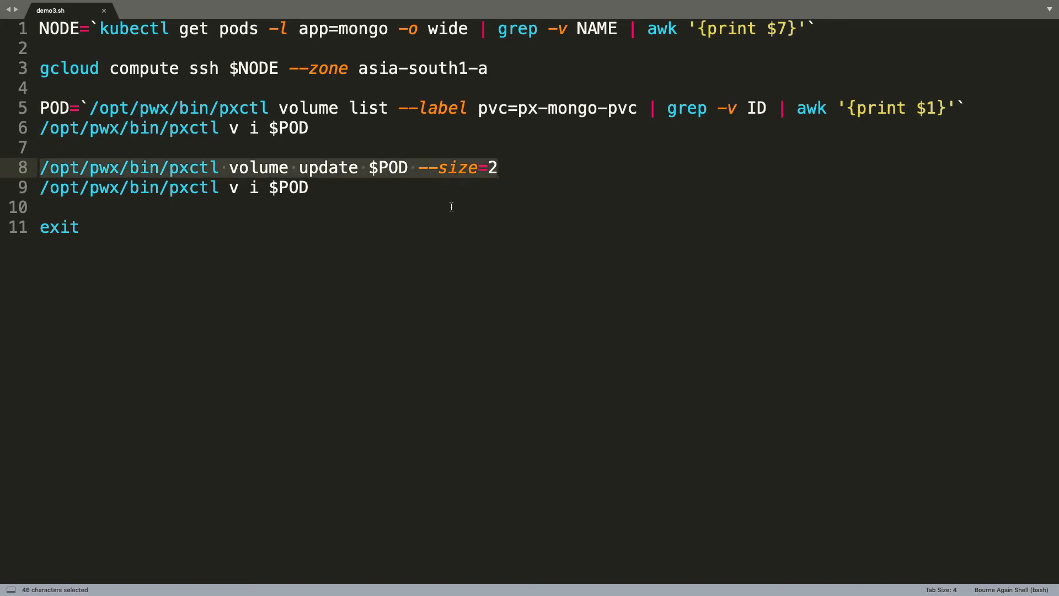
pyautogui.moveTo(352, 185)
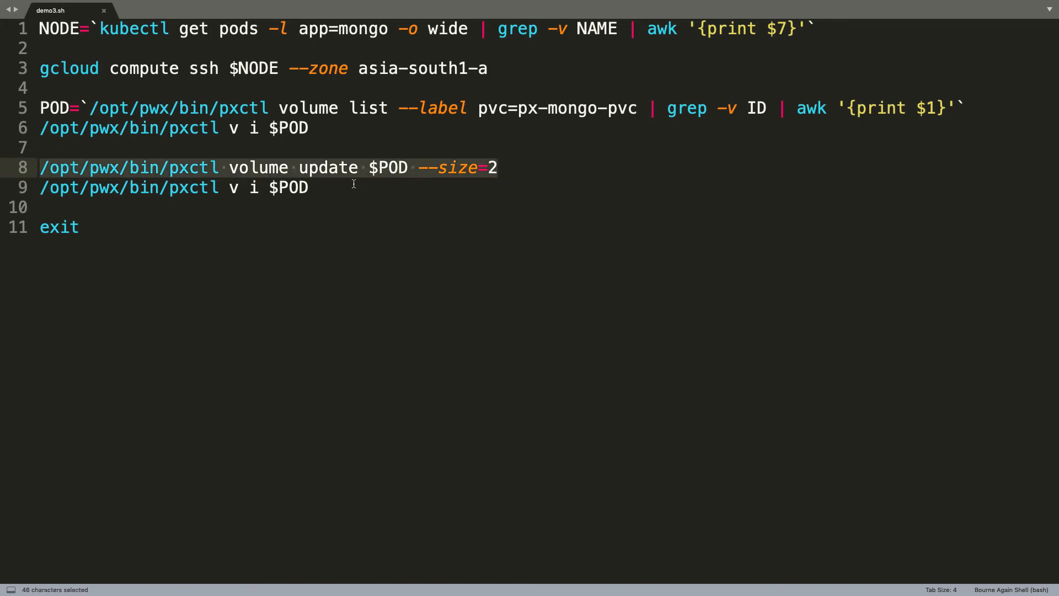
pyautogui.moveTo(468, 177)
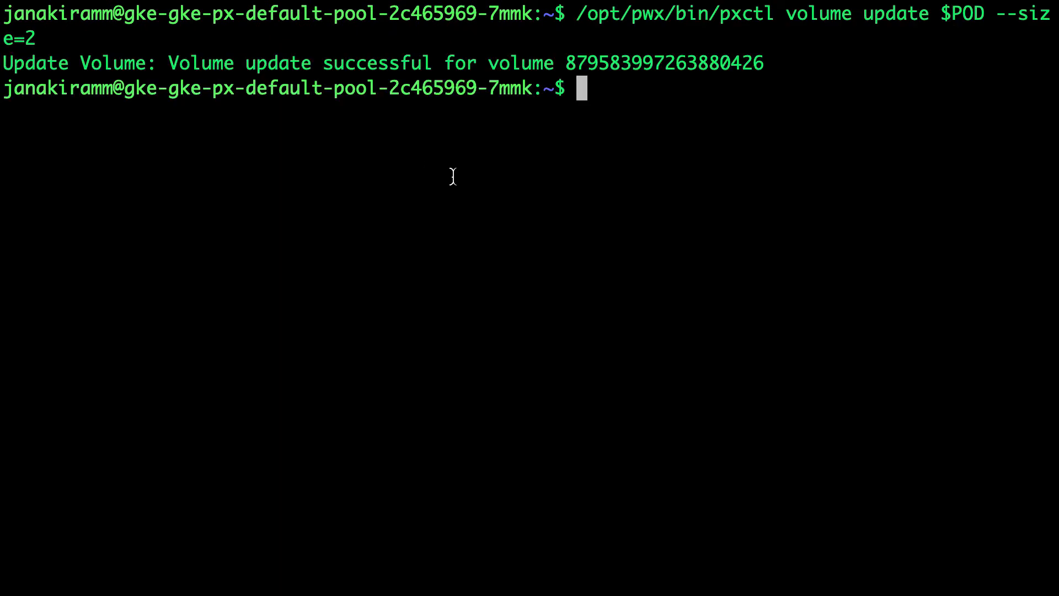
pyautogui.moveTo(258, 72)
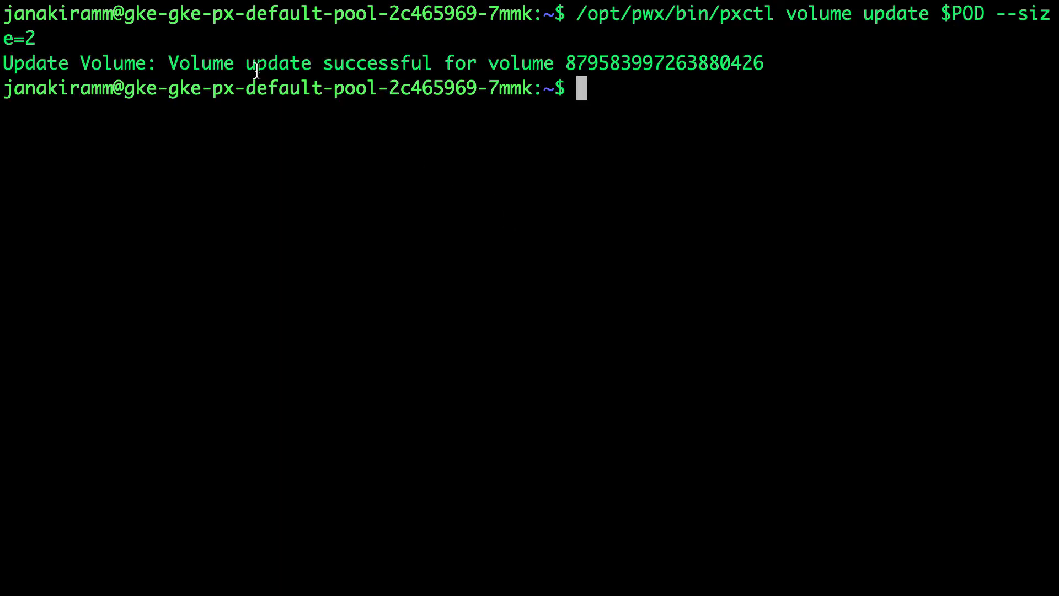
pyautogui.moveTo(179, 65)
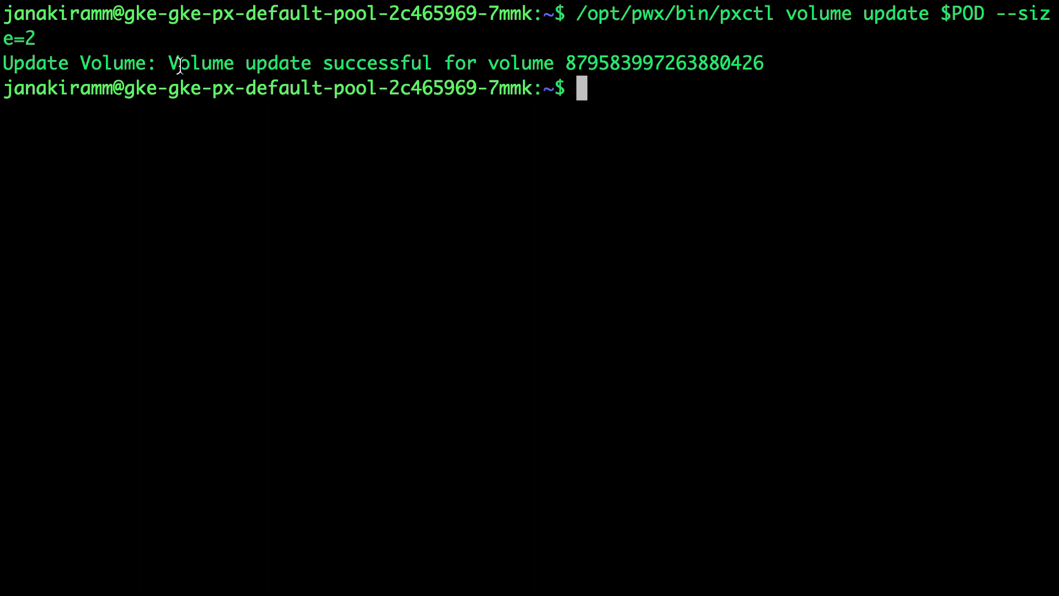
pyautogui.moveTo(188, 95)
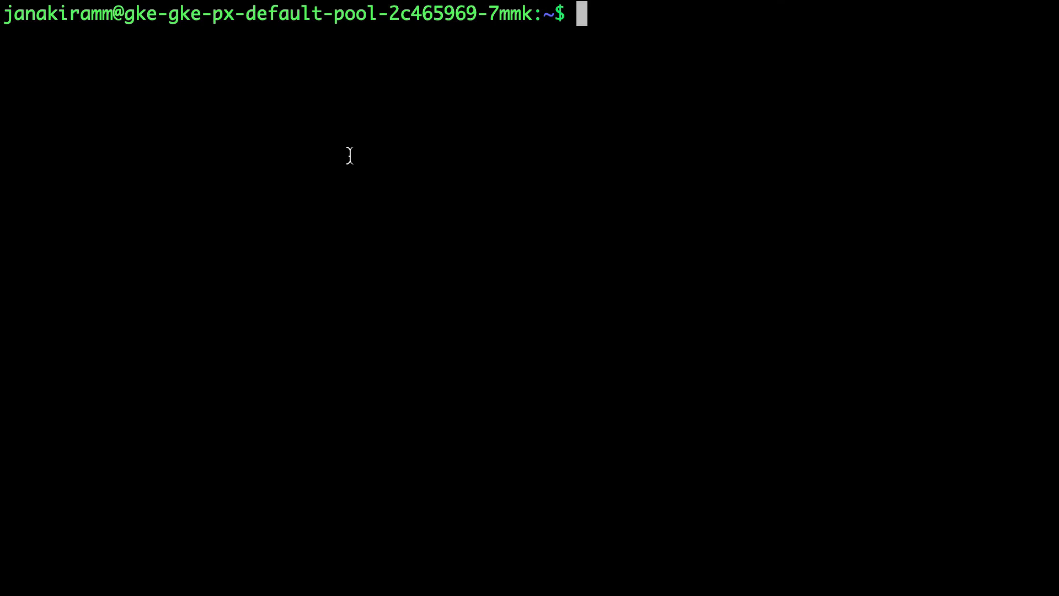
# Step: Leave the node's SSH session with exit after the size-2 update succeeds
pyautogui.write('exit')
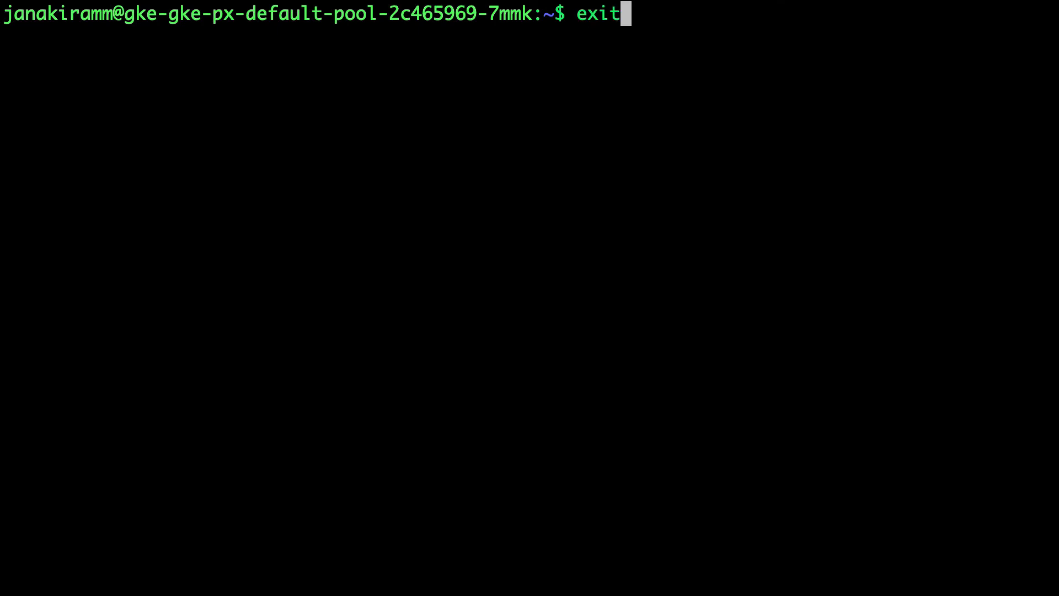